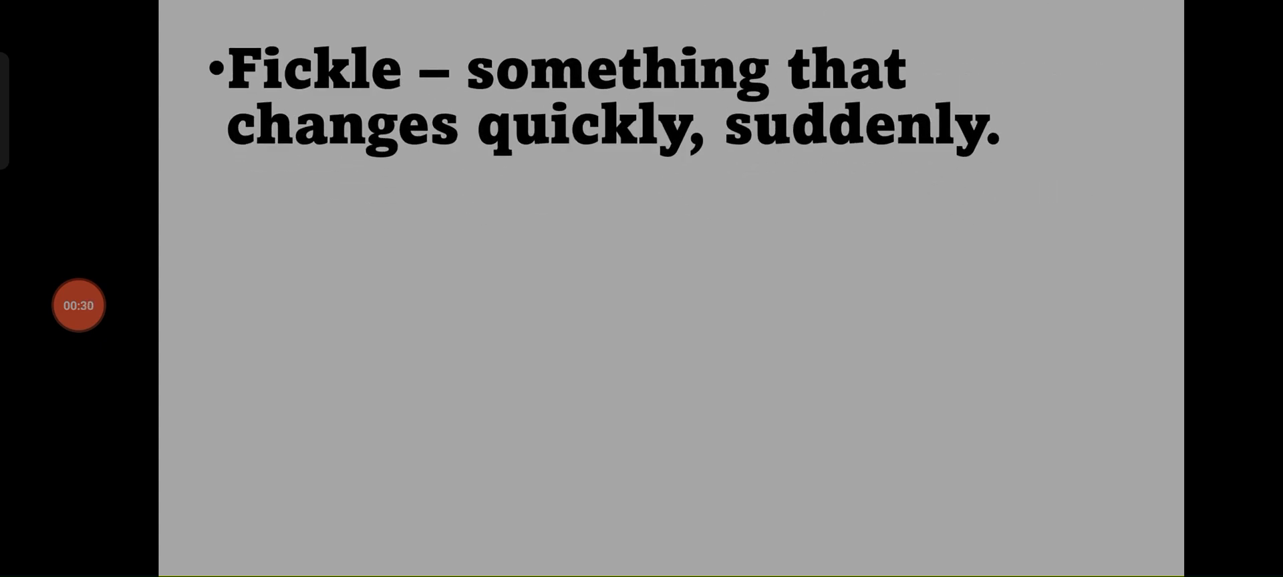
mouse_move(739, 71)
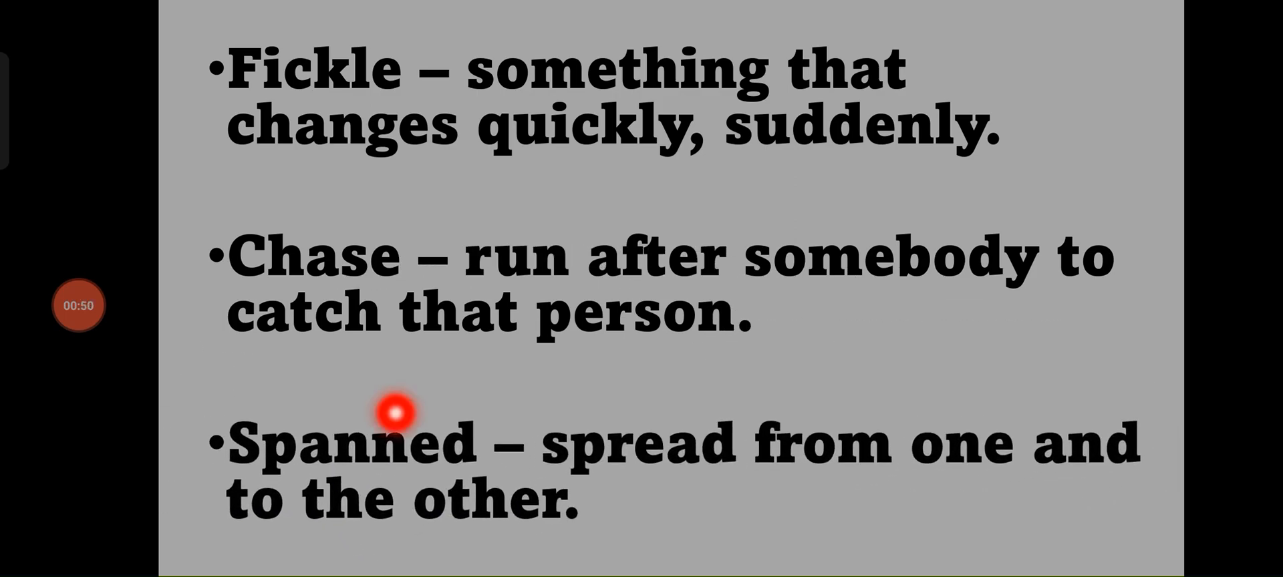
mouse_move(892, 445)
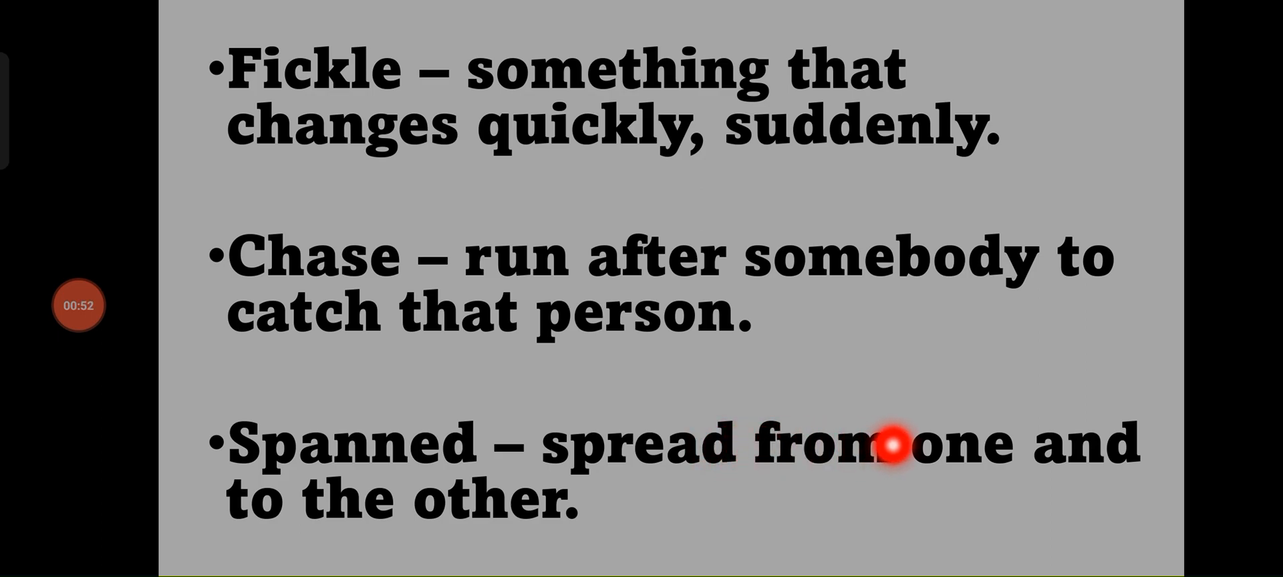
mouse_move(504, 445)
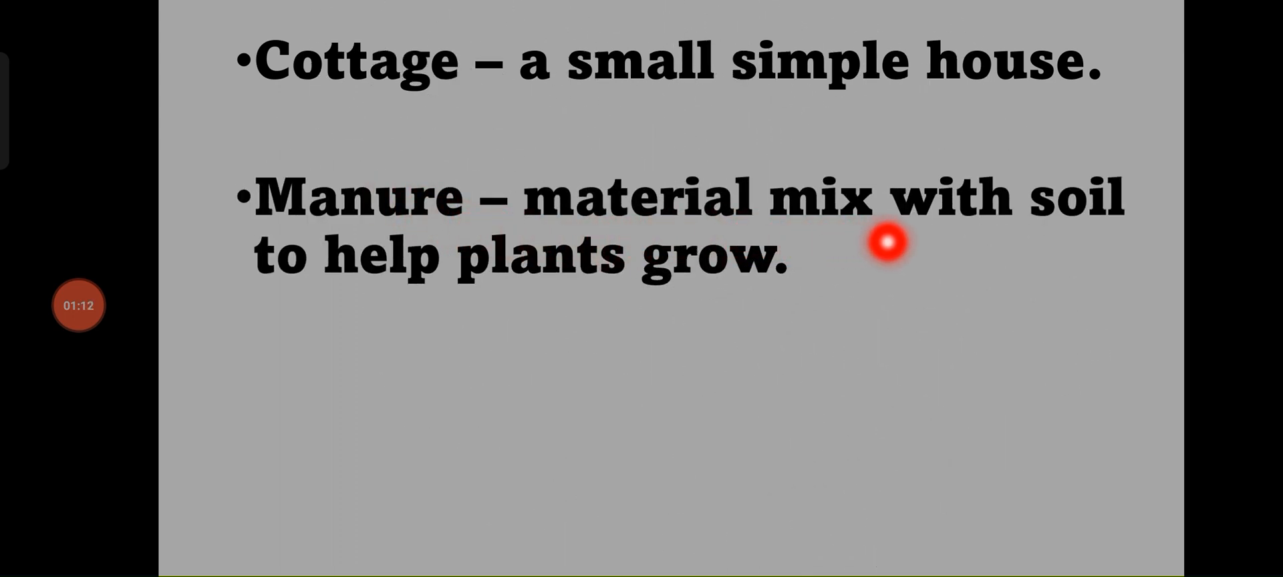
mouse_move(806, 312)
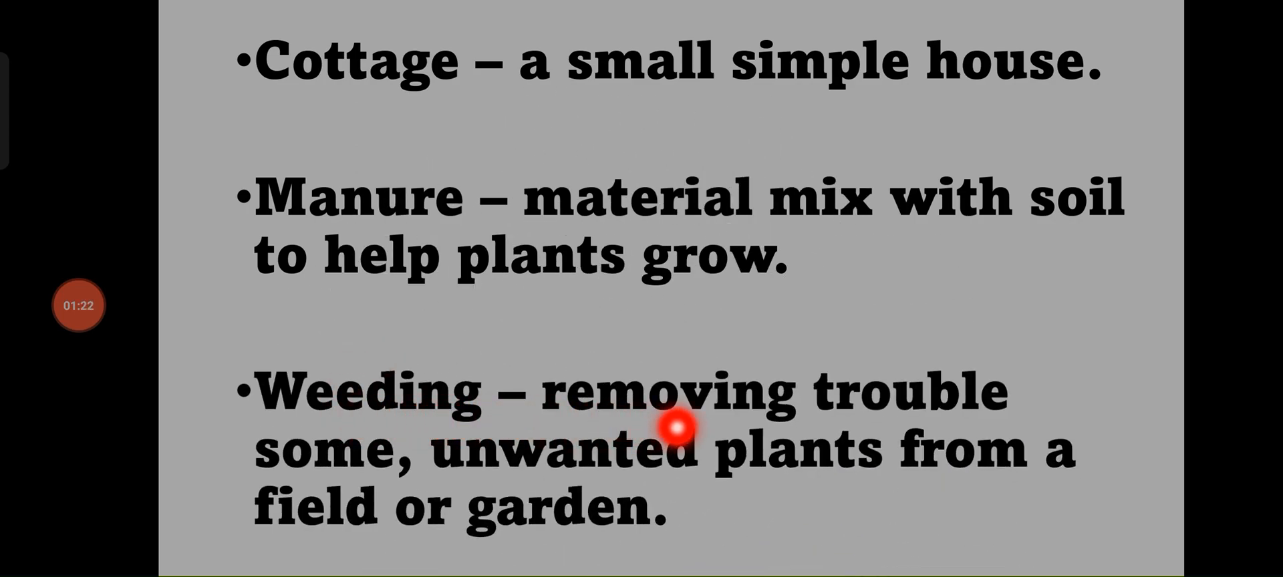
mouse_move(405, 450)
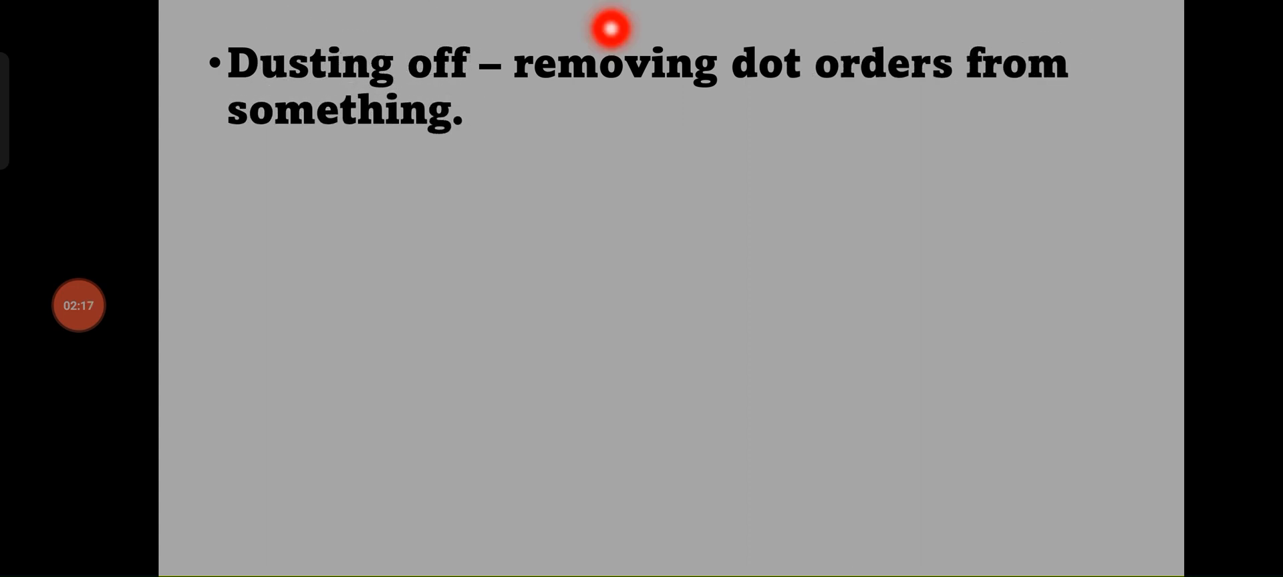
mouse_move(973, 103)
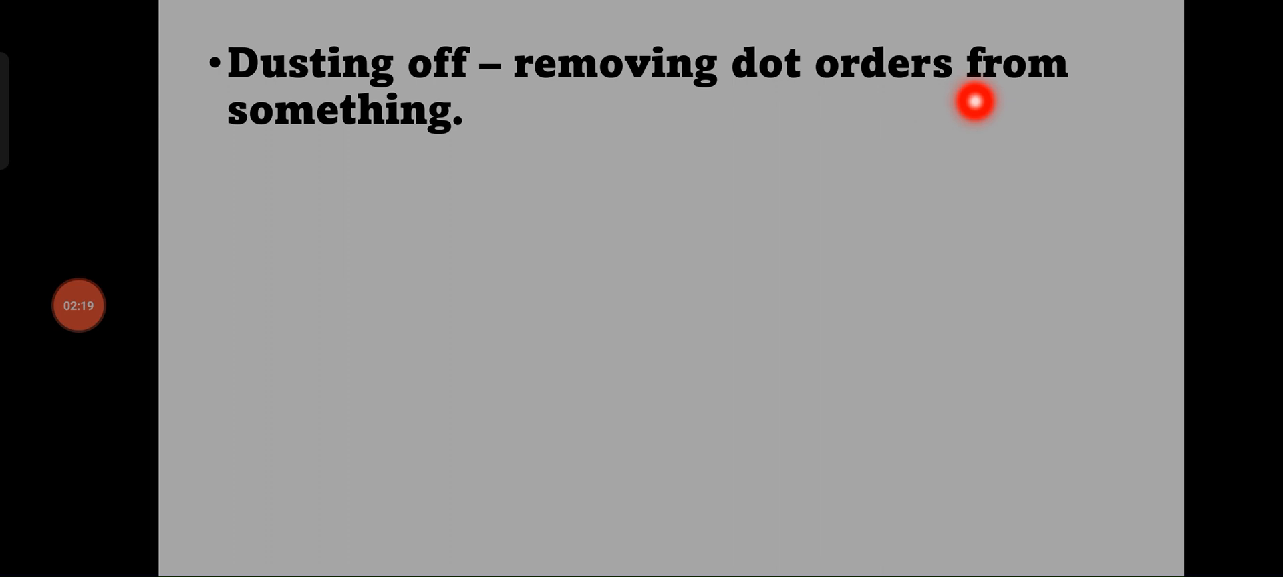
mouse_move(367, 149)
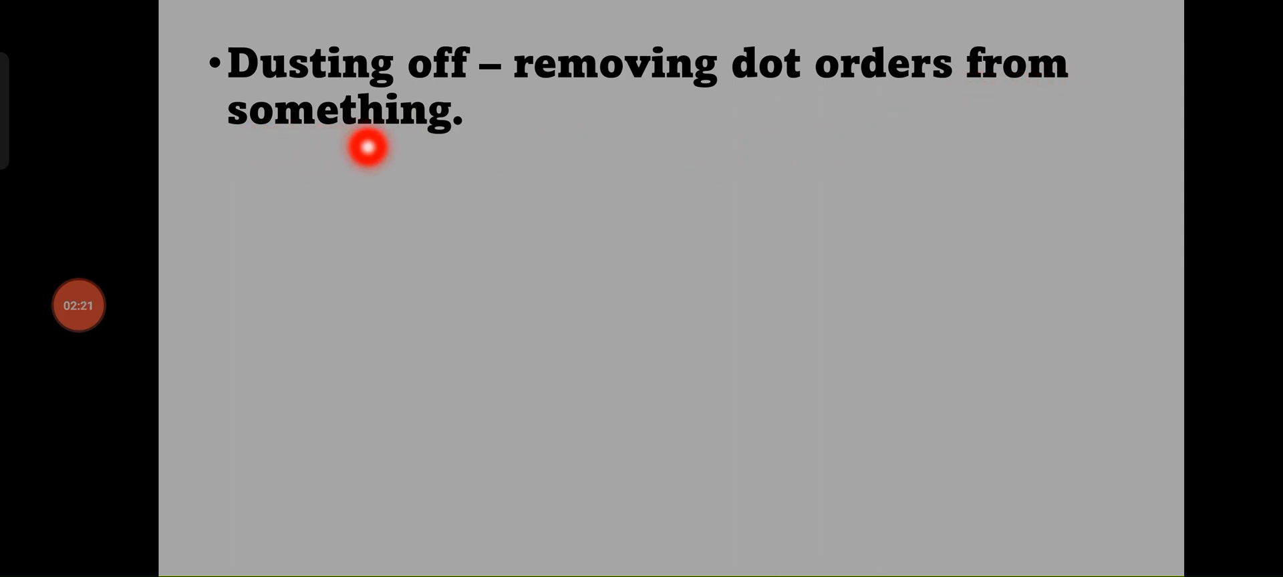